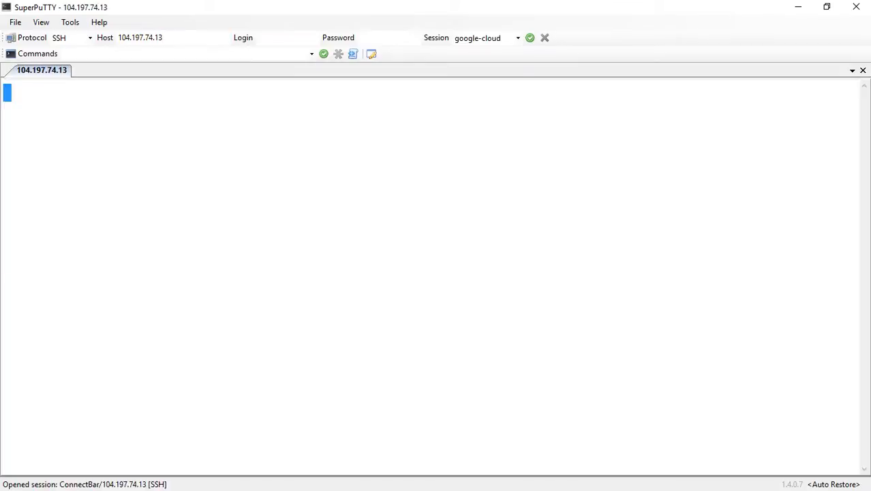
mouse_move(356, 333)
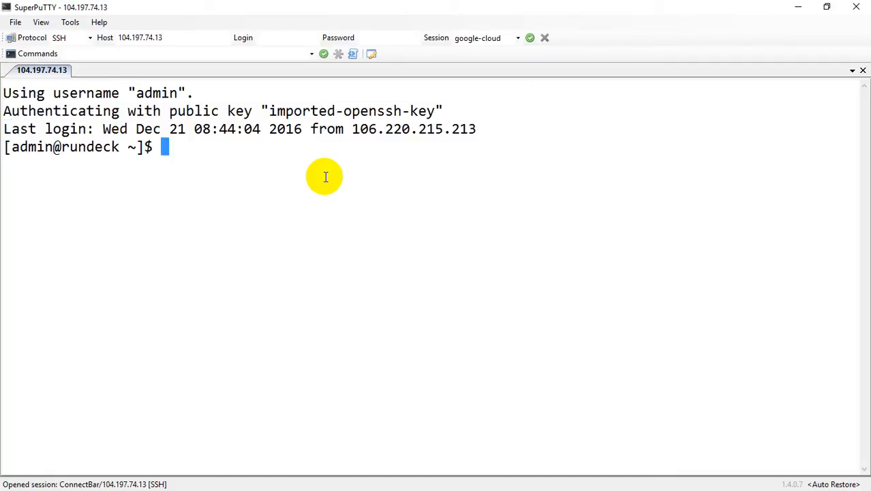
- Become root on the rundeck server with 'sudo su -'
type("sudo su -")
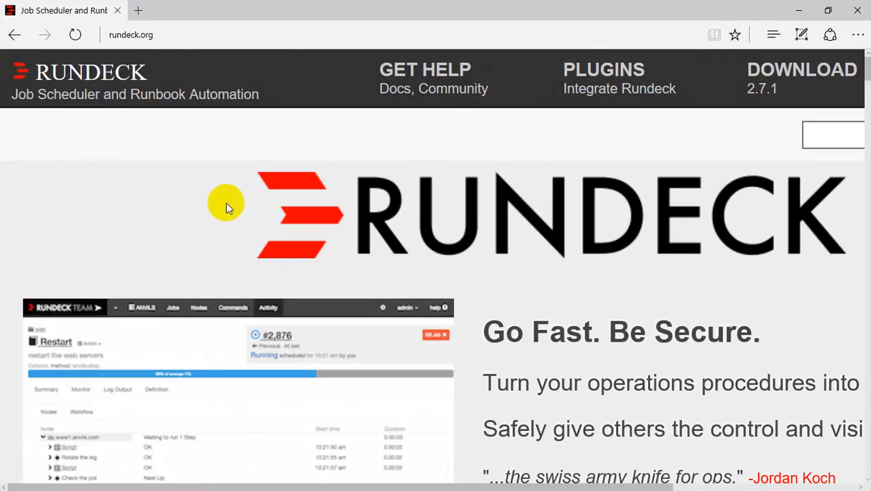
- Scroll rundeck.org and go to the Download Rundeck page
scroll("down", 3)
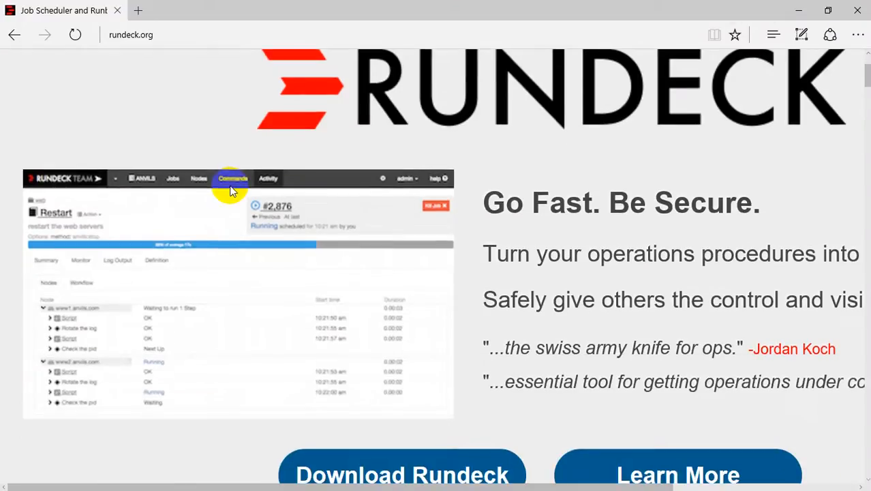
scroll("down", 3)
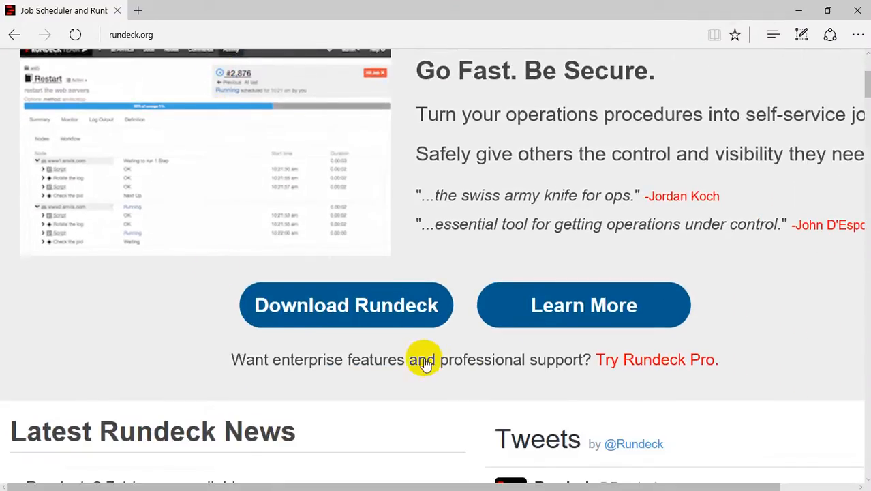
left_click(345, 305)
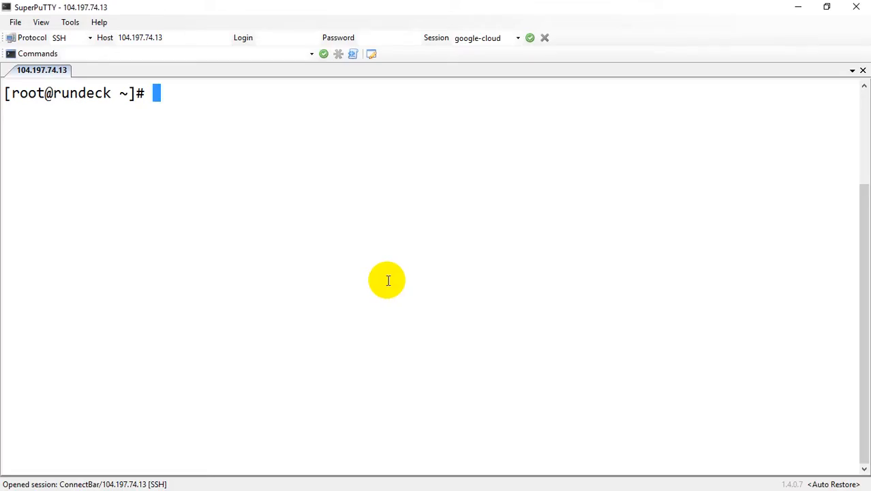
- Confirm the server runs CentOS Linux 7.3 with 'cat /etc/centos-release'
type("cat /etc/centos-release")
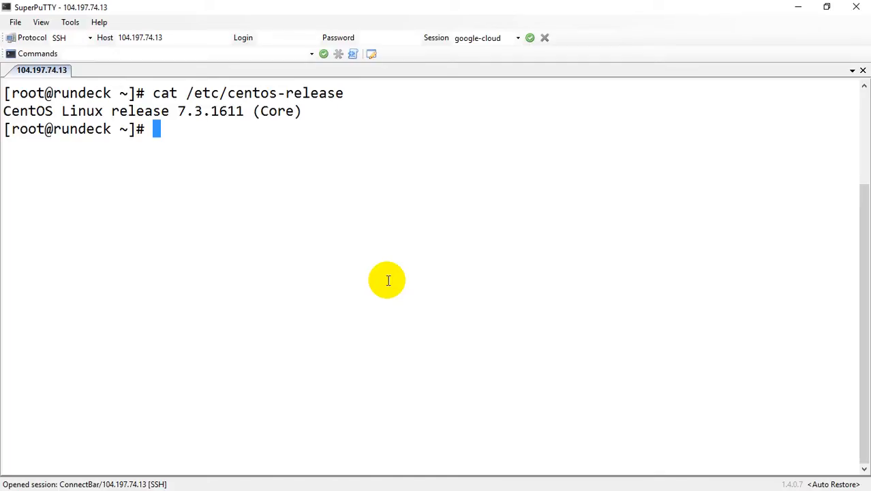
mouse_move(536, 192)
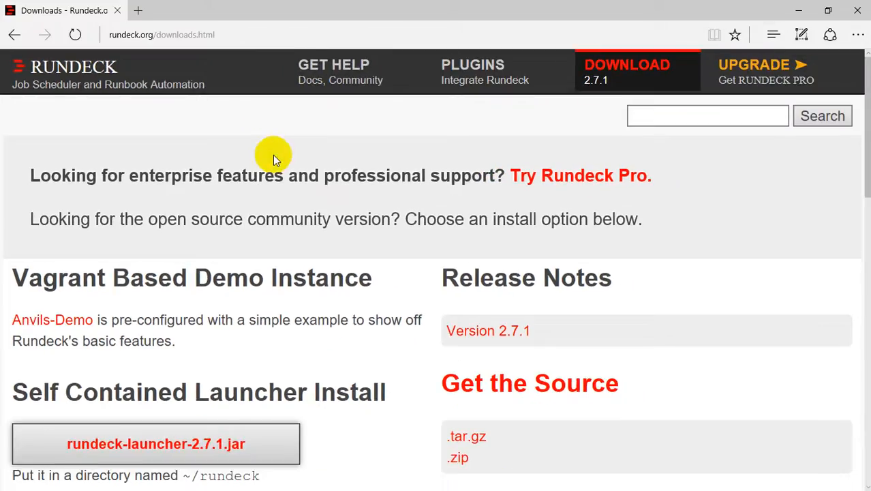
scroll("down", 3)
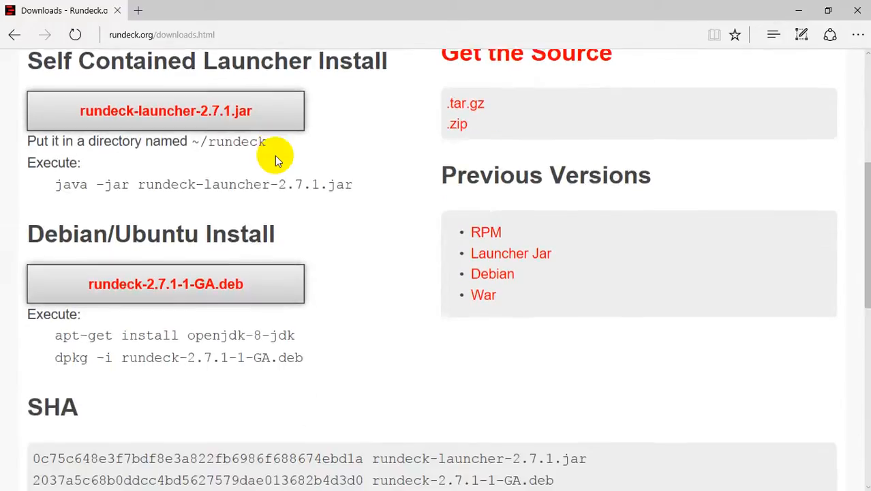
scroll("down", 3)
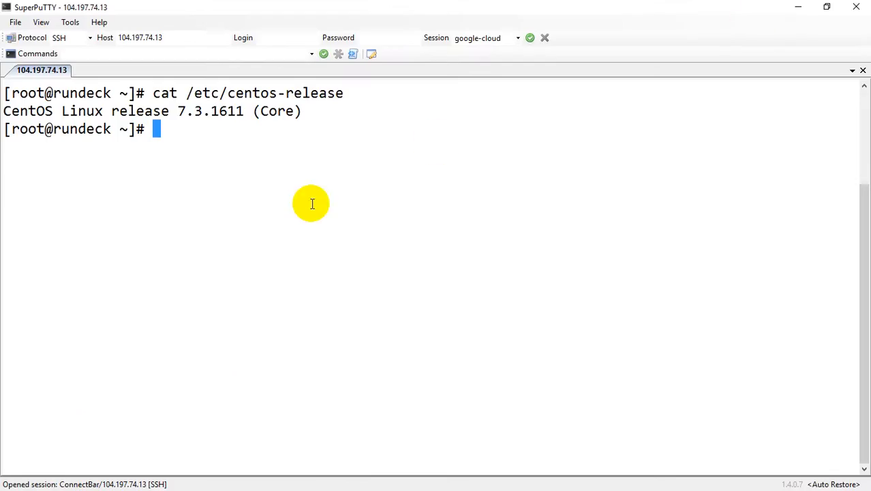
type("yum install")
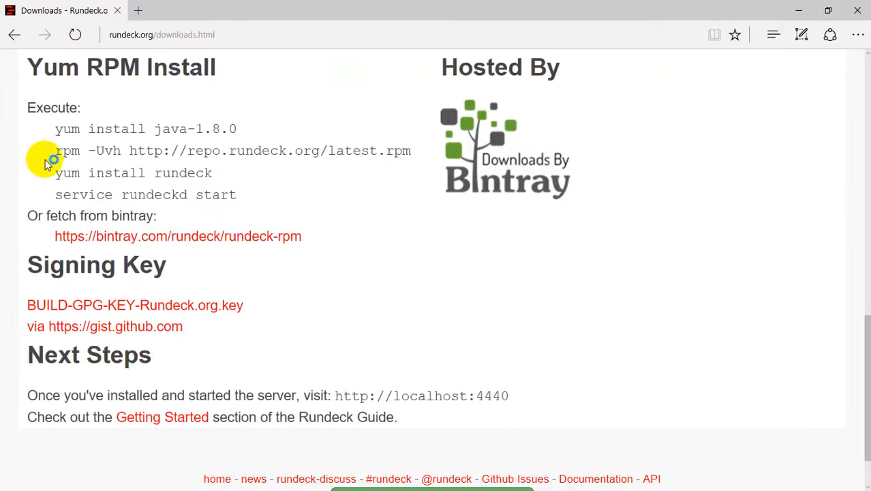
left_click_drag(55, 151, 411, 151)
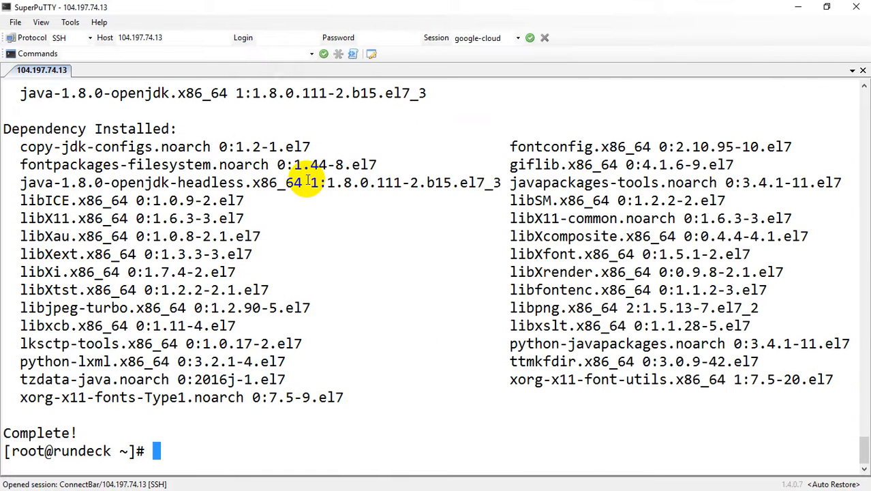
type("rpm -Uvh http://repo.rundeck.org/latest.rpm")
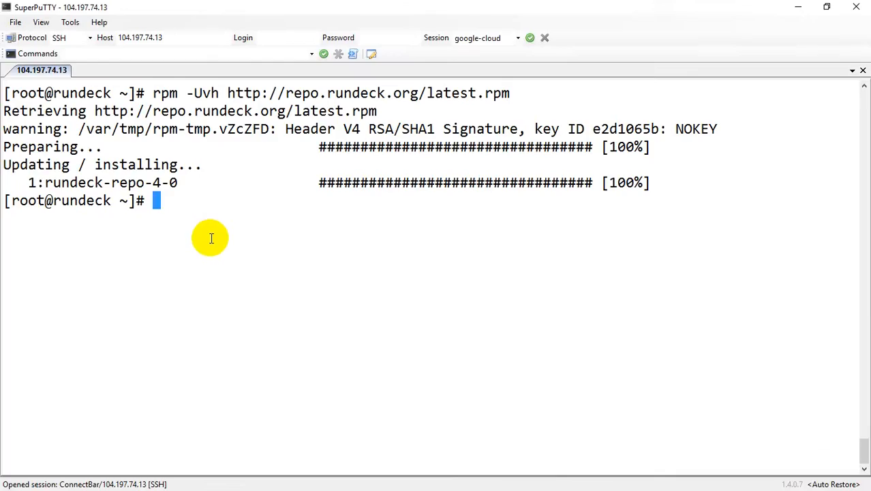
- Run 'yum install rundeck' and answer y to install Rundeck 2.7.1 and rundeck-config
type("yum install rundeck")
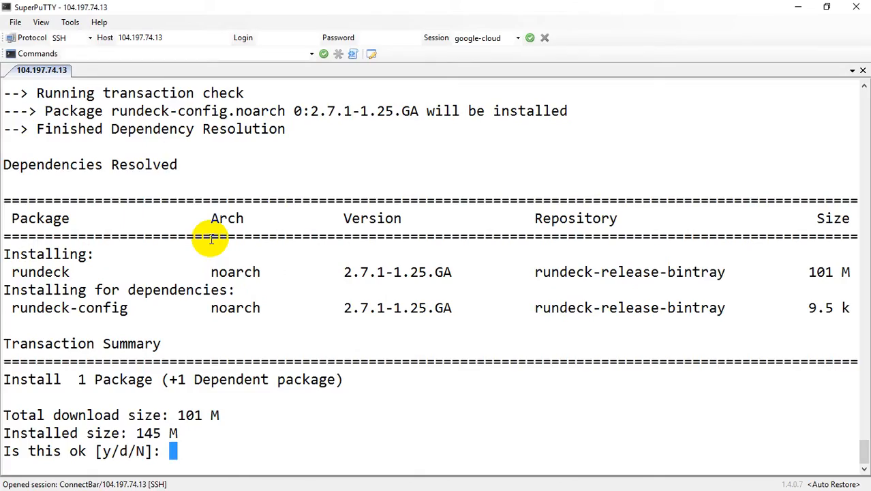
type("y/N]: y")
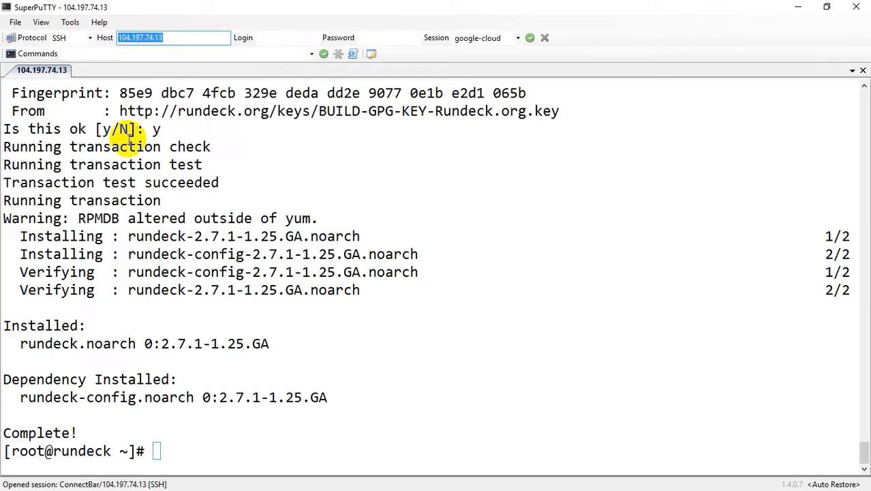
mouse_move(177, 206)
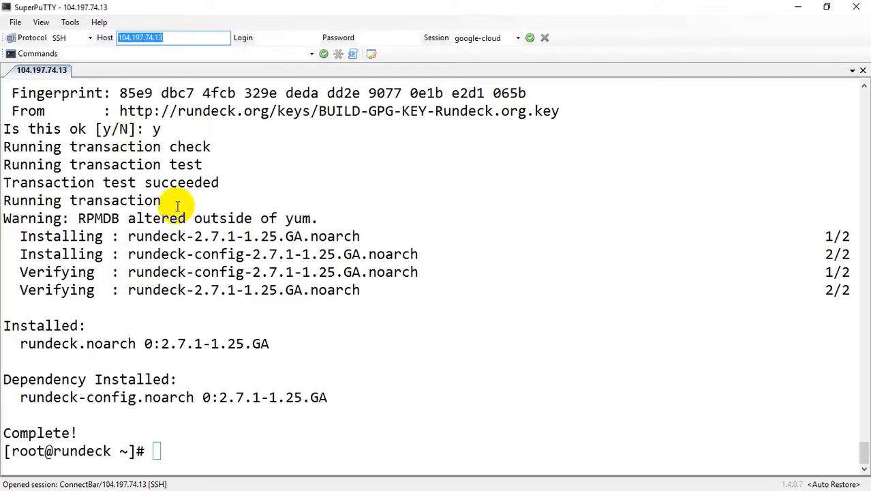
- In vi, set grails.serverURL in /etc/rundeck/rundeck-config.properties to 104.197.74.13 and save
type("v")
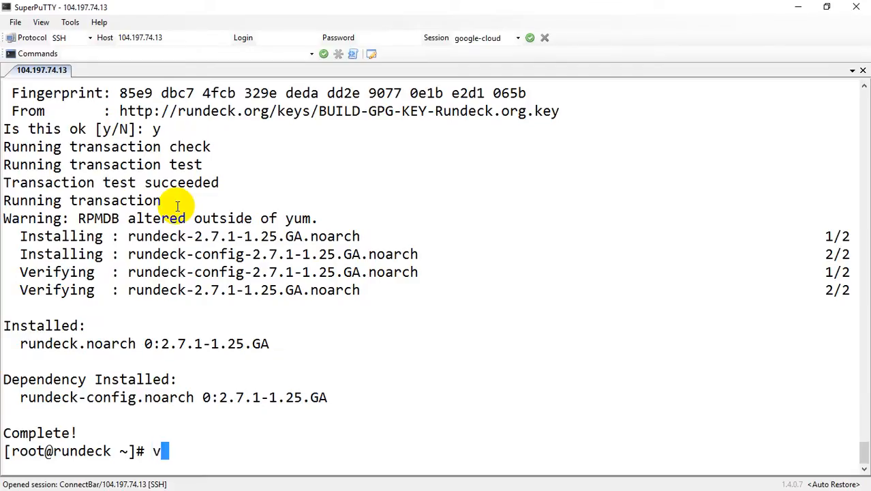
type("i")
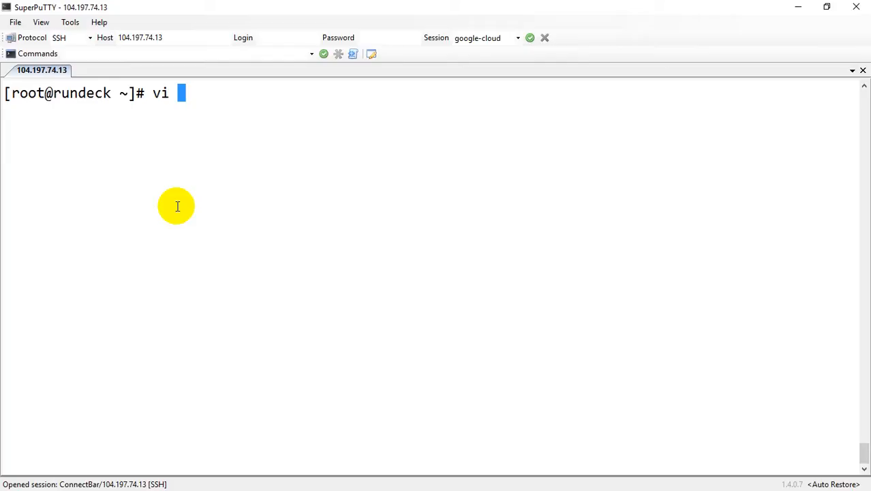
type("/")
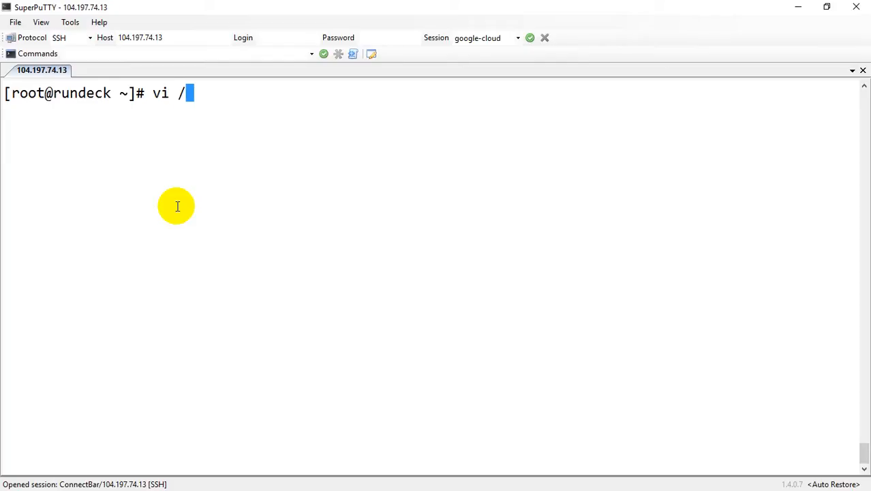
type("etc/rundeck/")
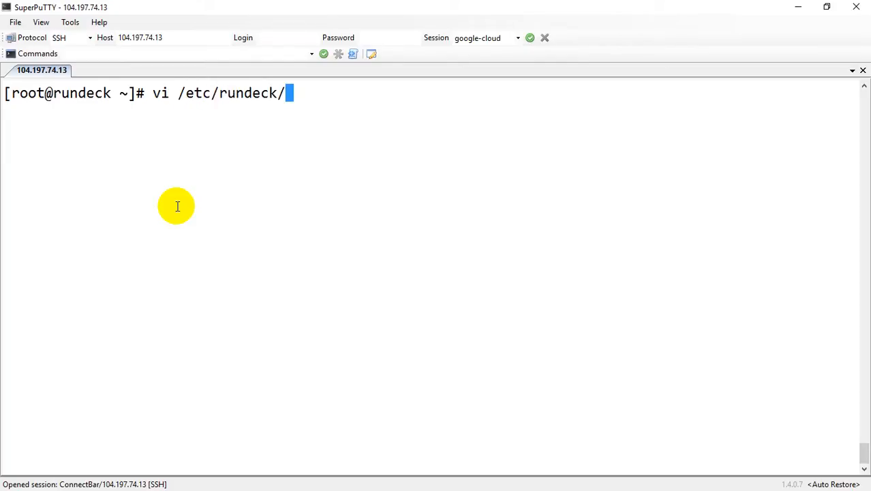
type("rundeck-config.properties")
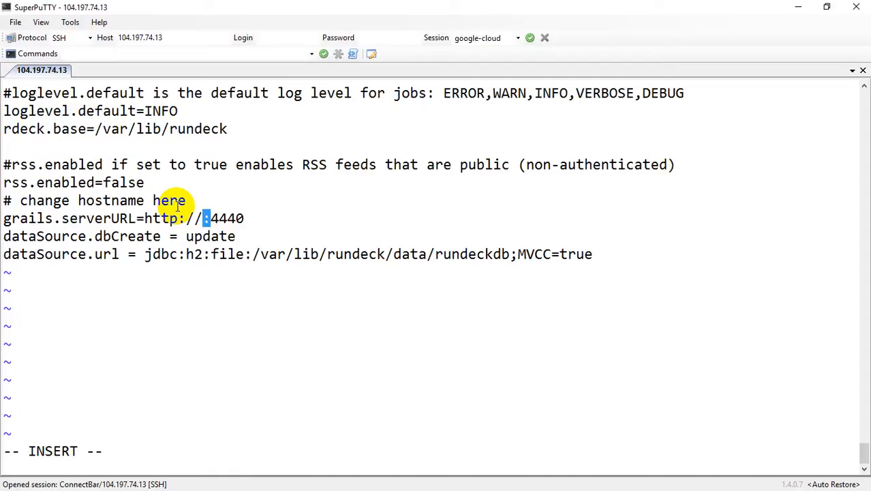
type("104.197.74.13")
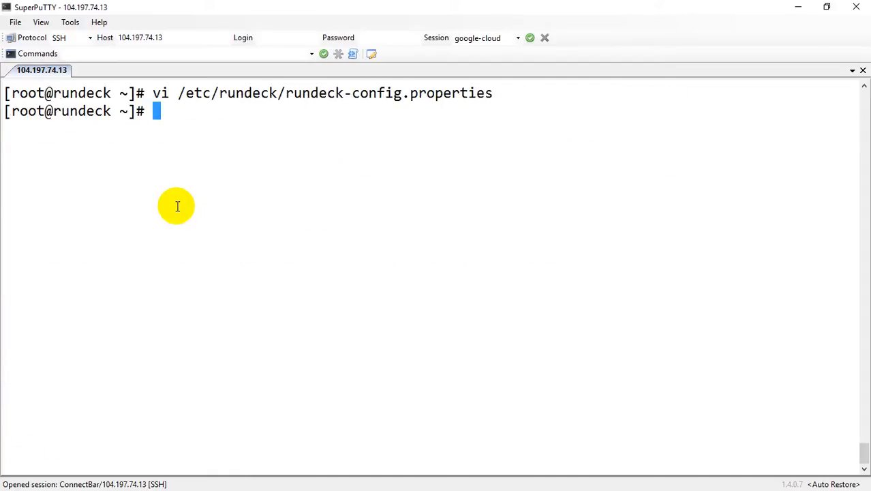
- Start the Rundeck service with 'systemctl start rundeck'
type("systemctl")
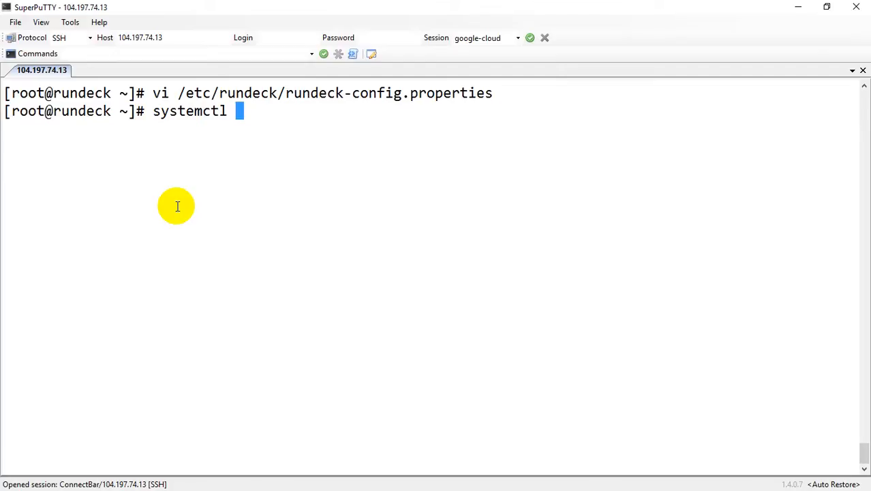
type("start runde")
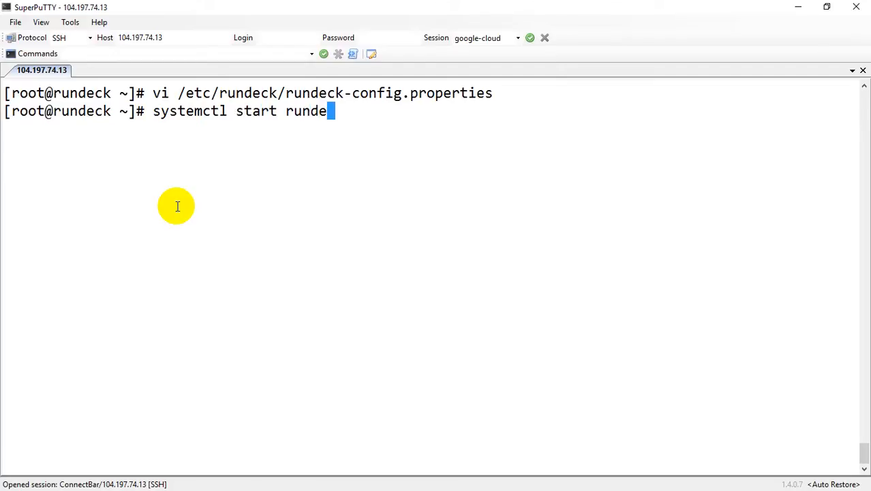
type("ck")
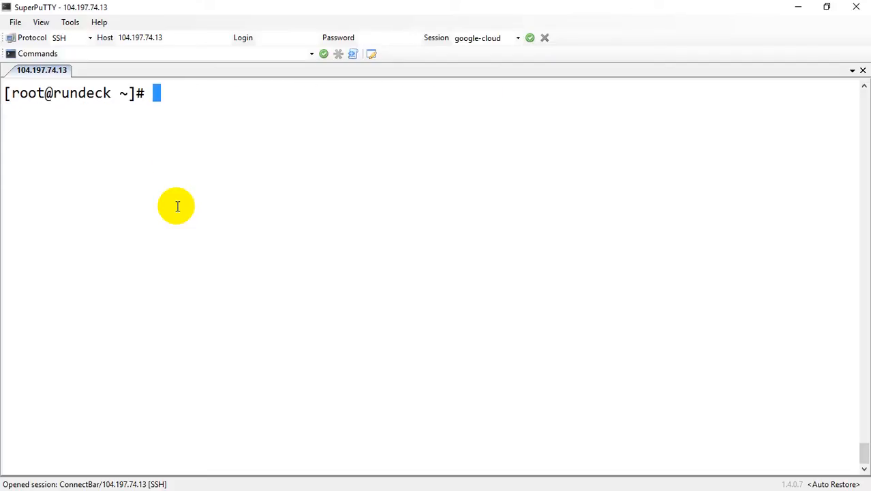
- Repeat 'netstat -lntp' and 'ps -ef | grep rundeck' until java listens on port 4440
type("netstat -lntp")
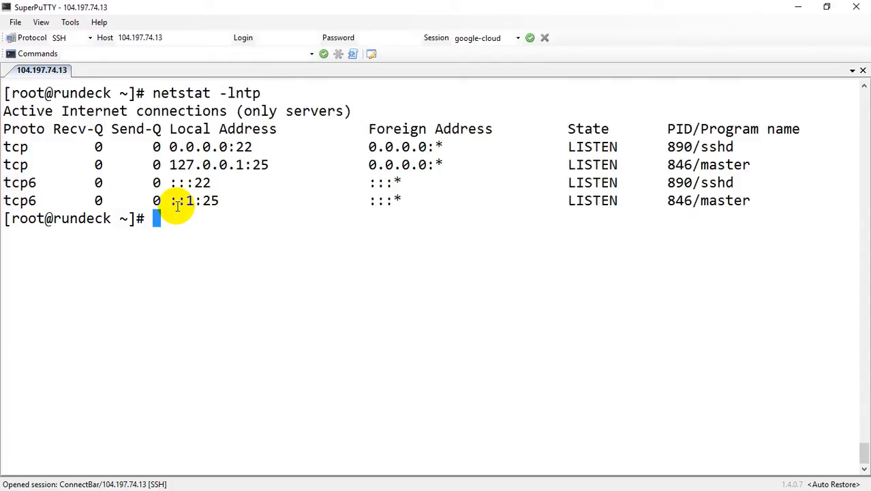
type("netstat -lntp")
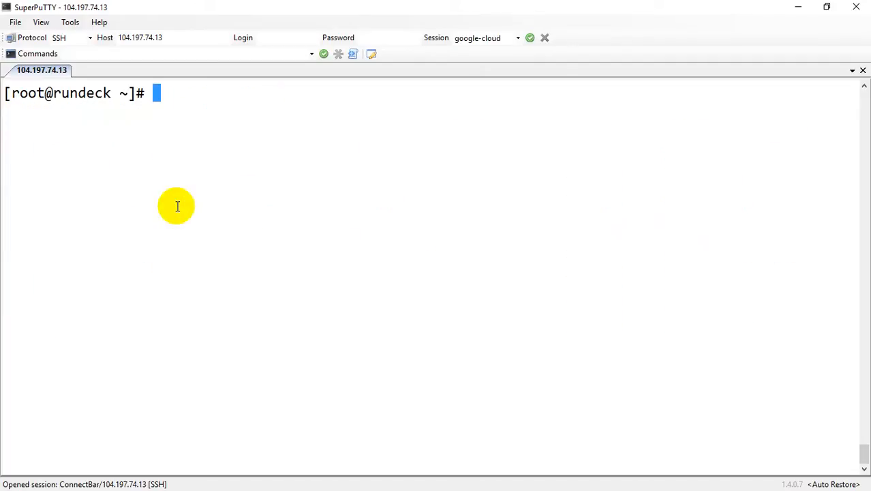
type("netstat -lntp")
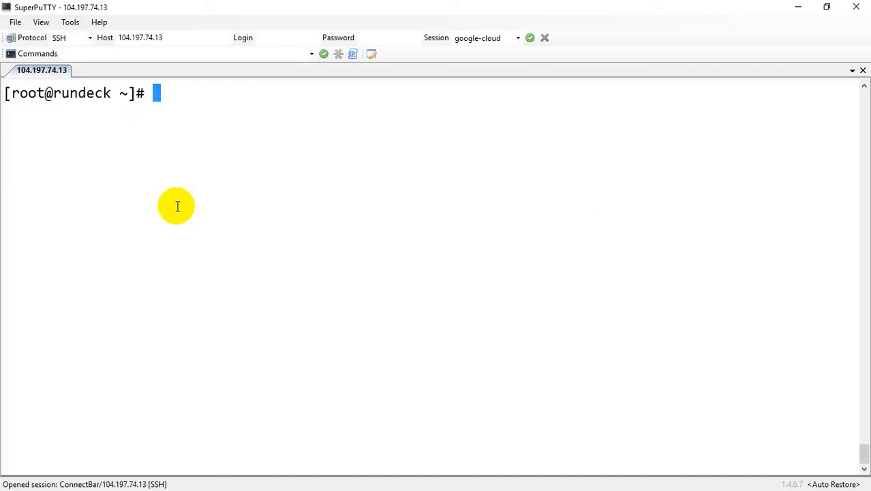
type("netstat -lntp")
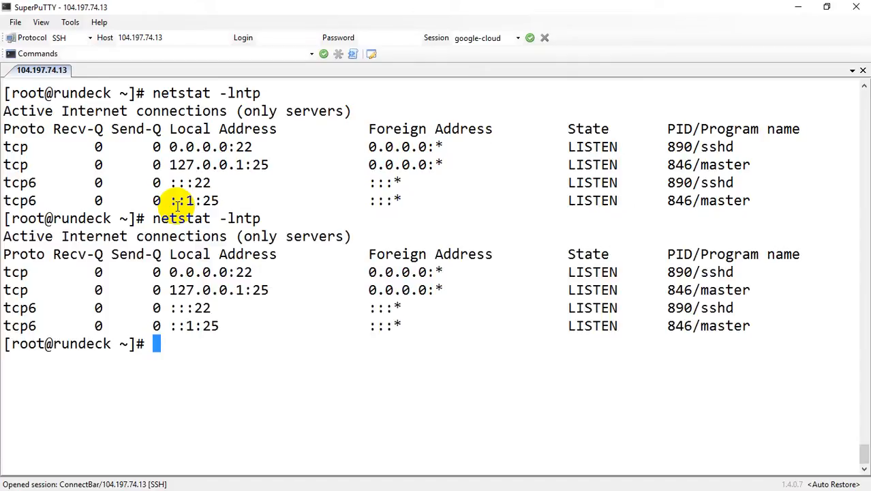
type("ps -ef |")
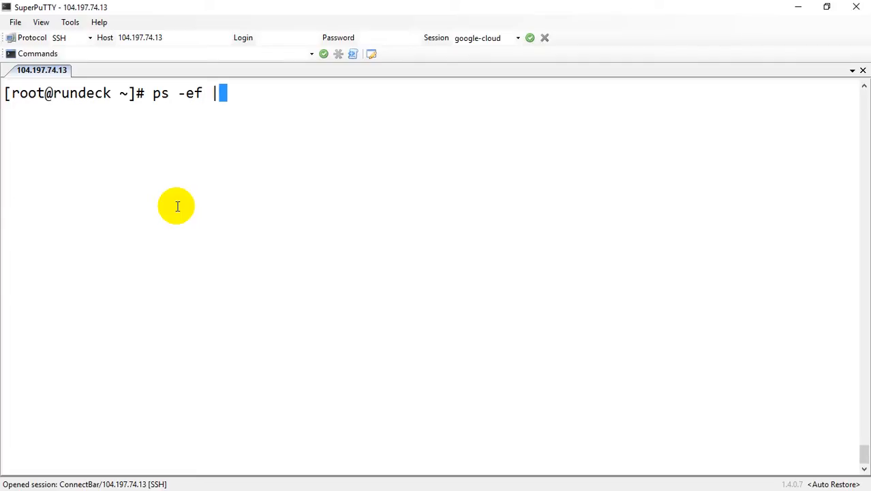
type("grep")
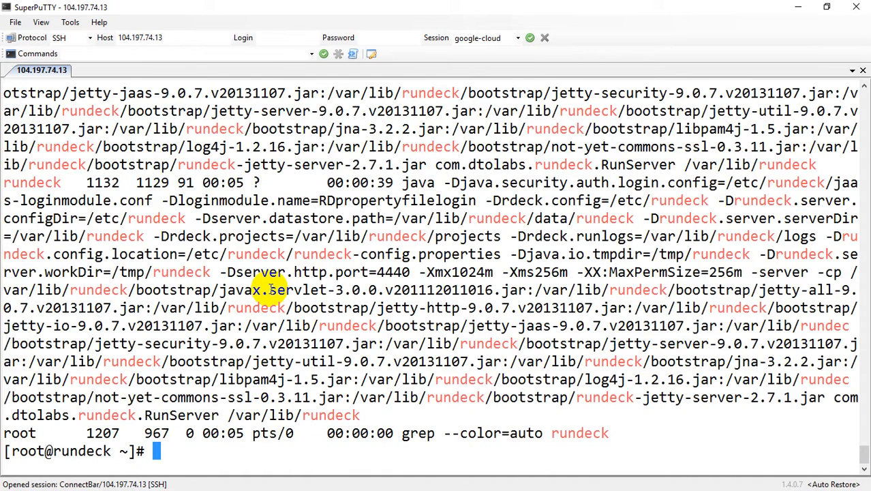
type("netstat -lntp")
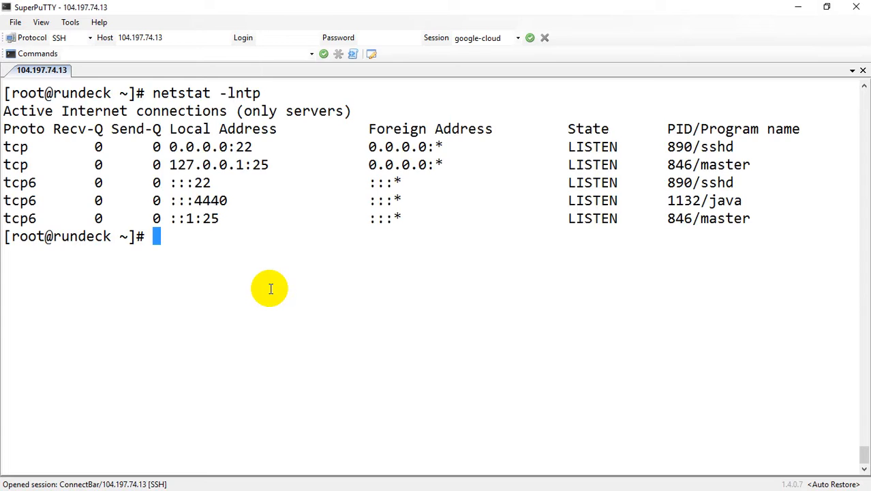
mouse_move(232, 199)
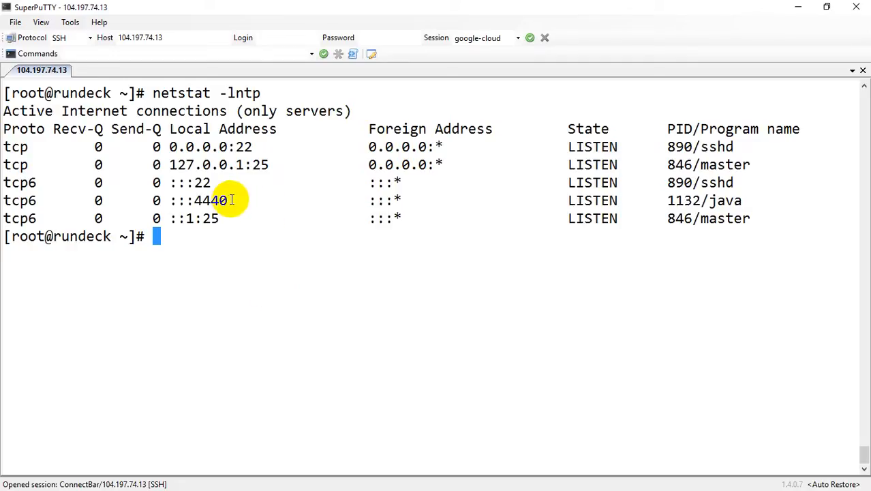
left_click(173, 38)
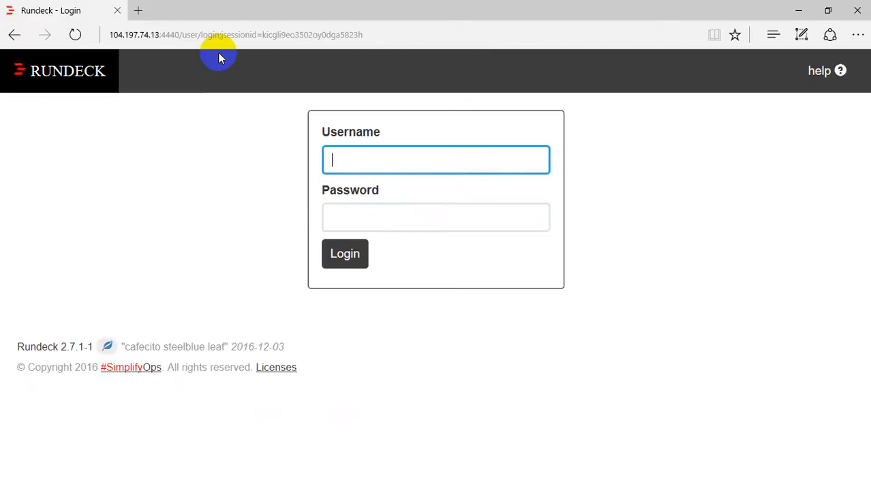
- Log in to Rundeck as admin and dismiss the save-password prompt
type("admi")
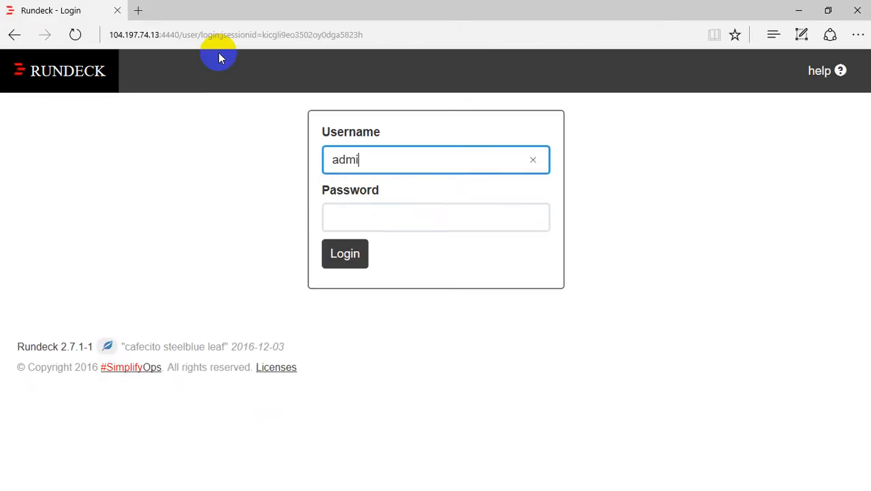
left_click(533, 159)
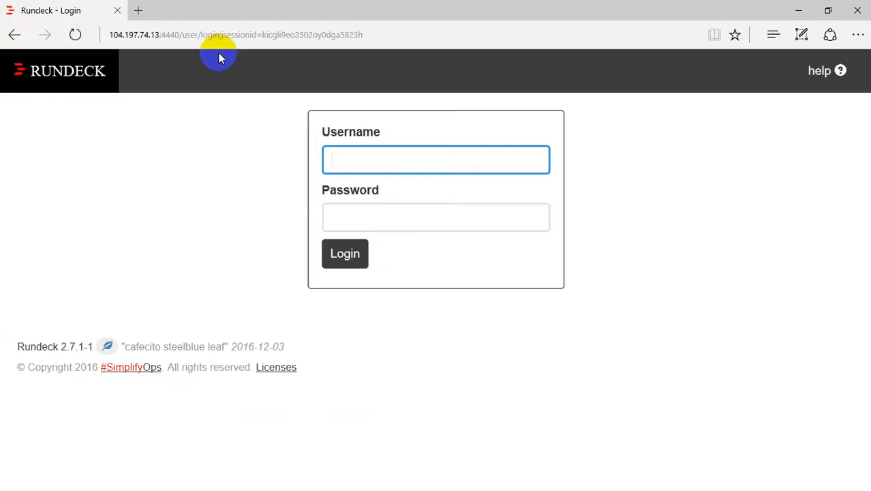
mouse_move(75, 358)
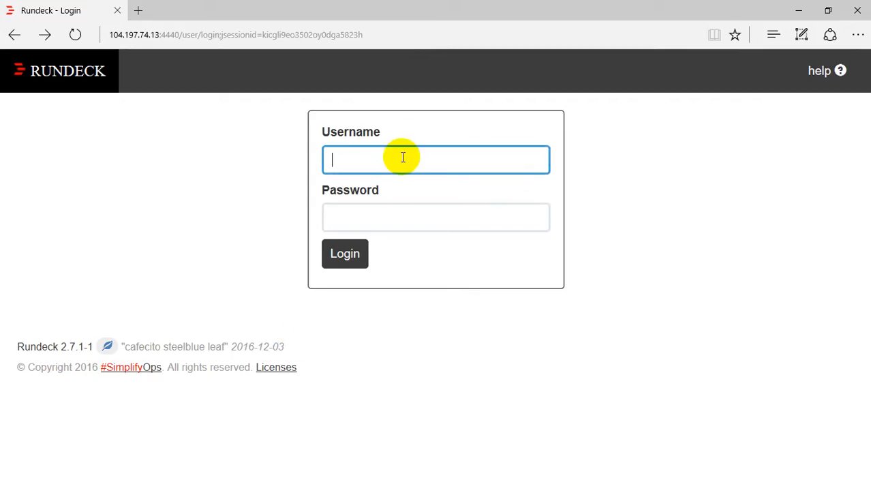
type("••")
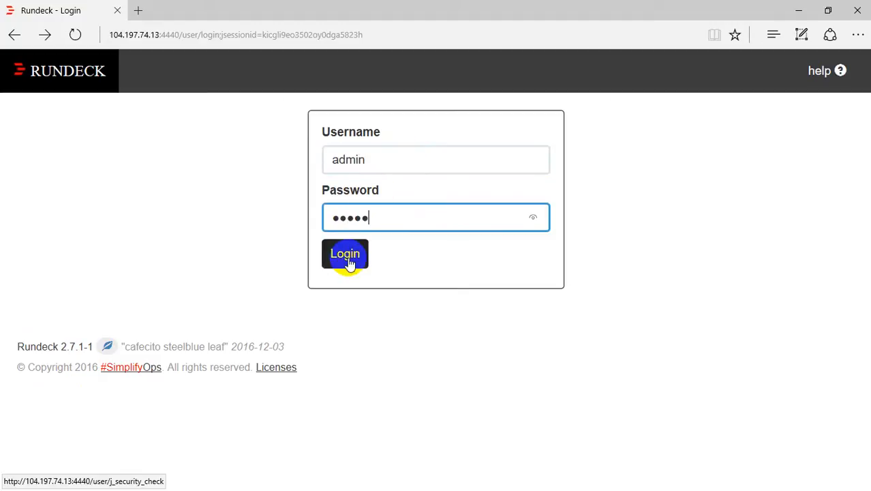
left_click(345, 254)
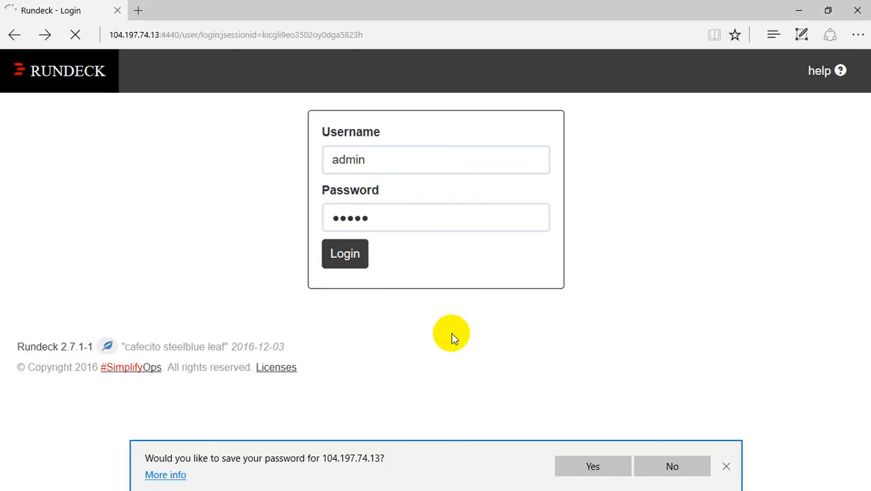
left_click(345, 253)
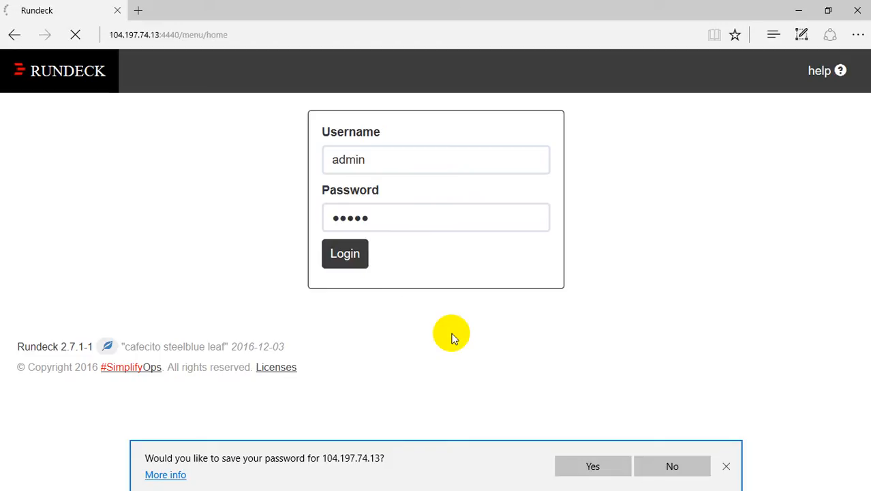
left_click(345, 253)
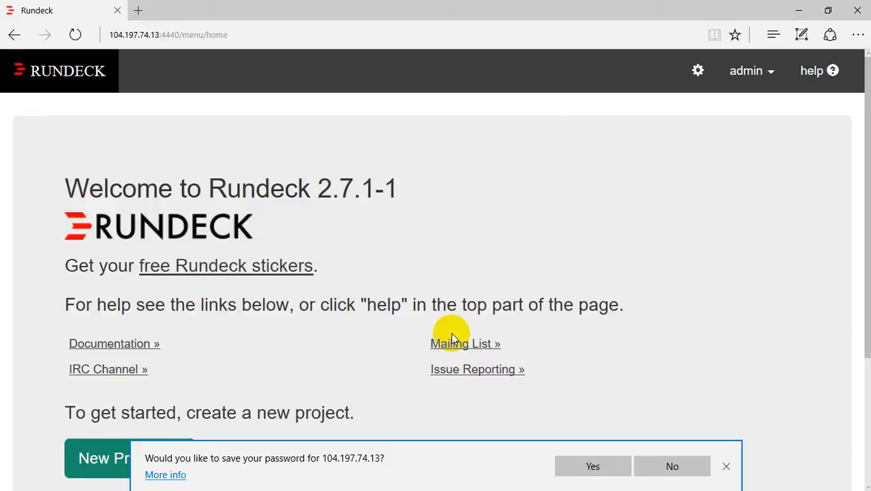
scroll("down", 3)
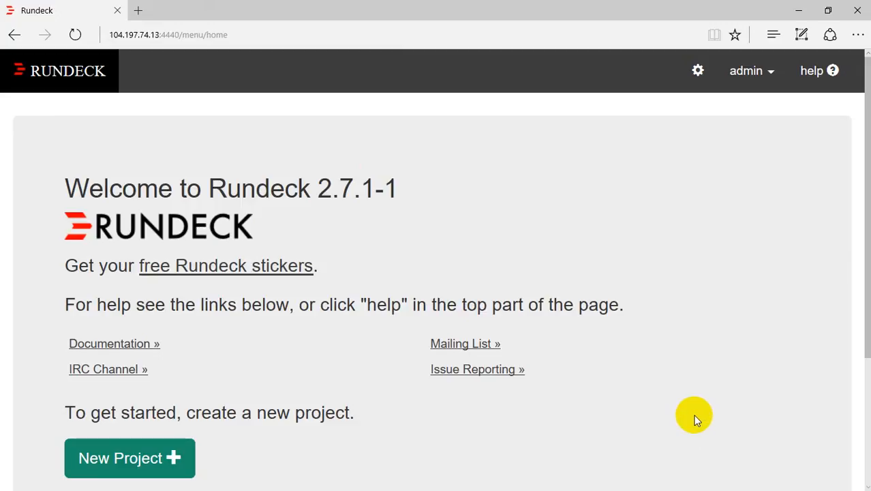
mouse_move(467, 435)
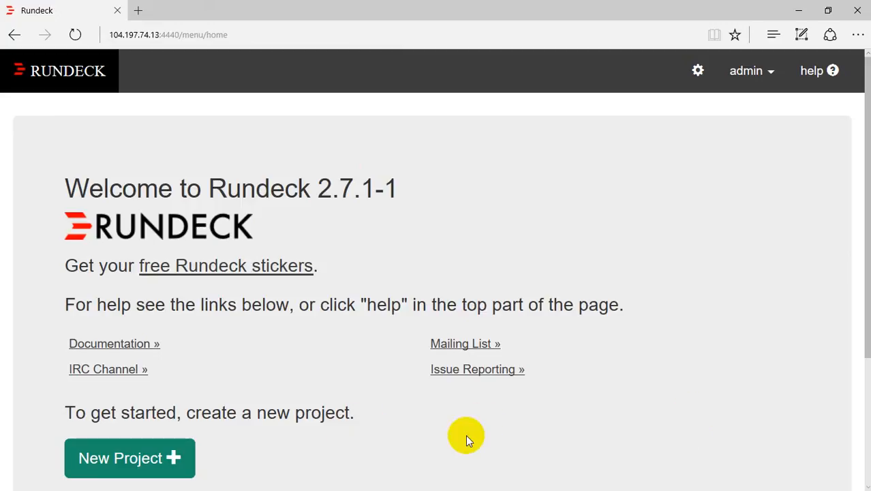